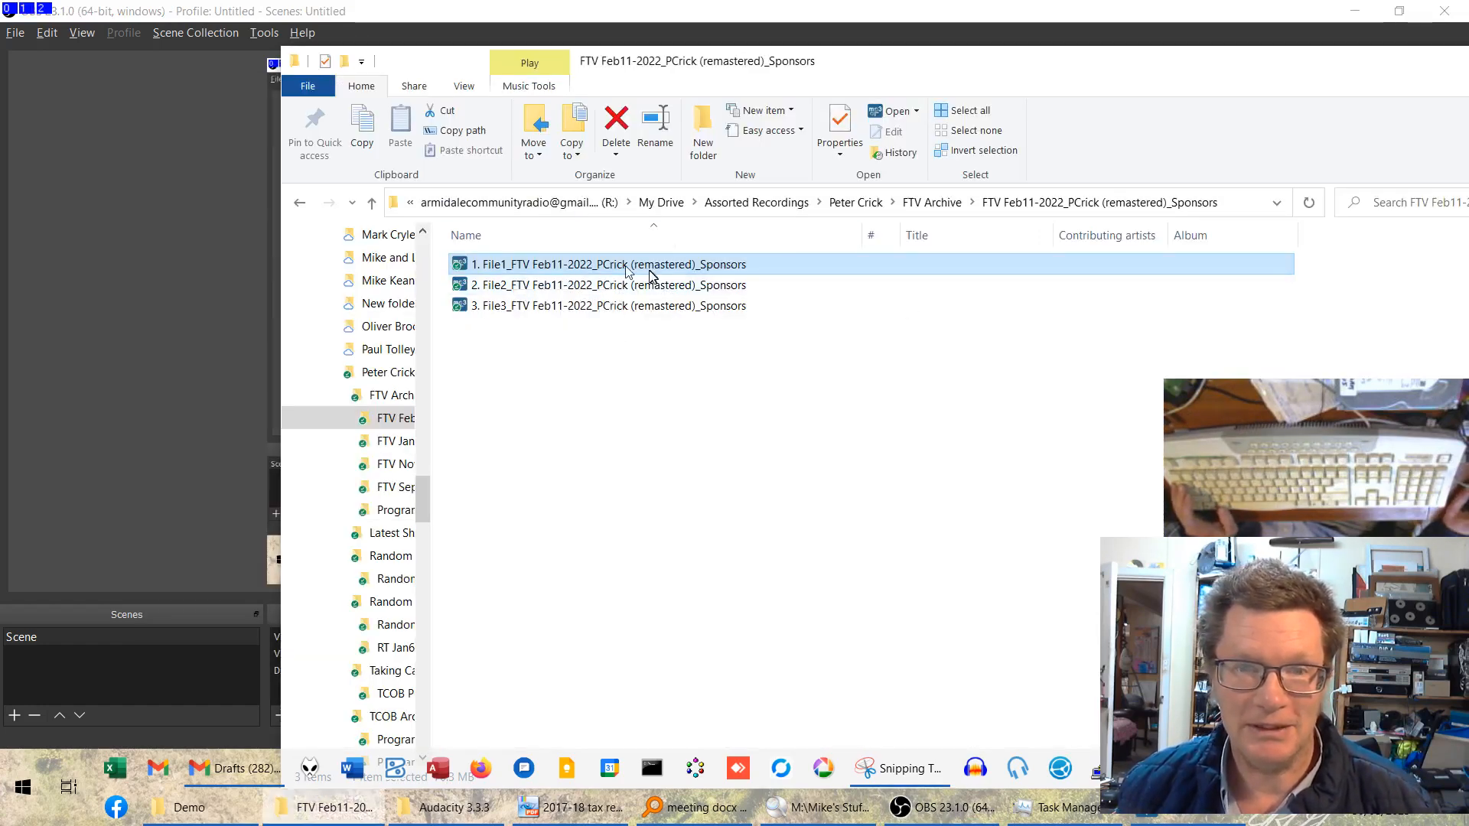
Switch to the File1 Sponsors recording so it loads in mp3DirectCut.
{"action": "key", "text": "alt+tab"}
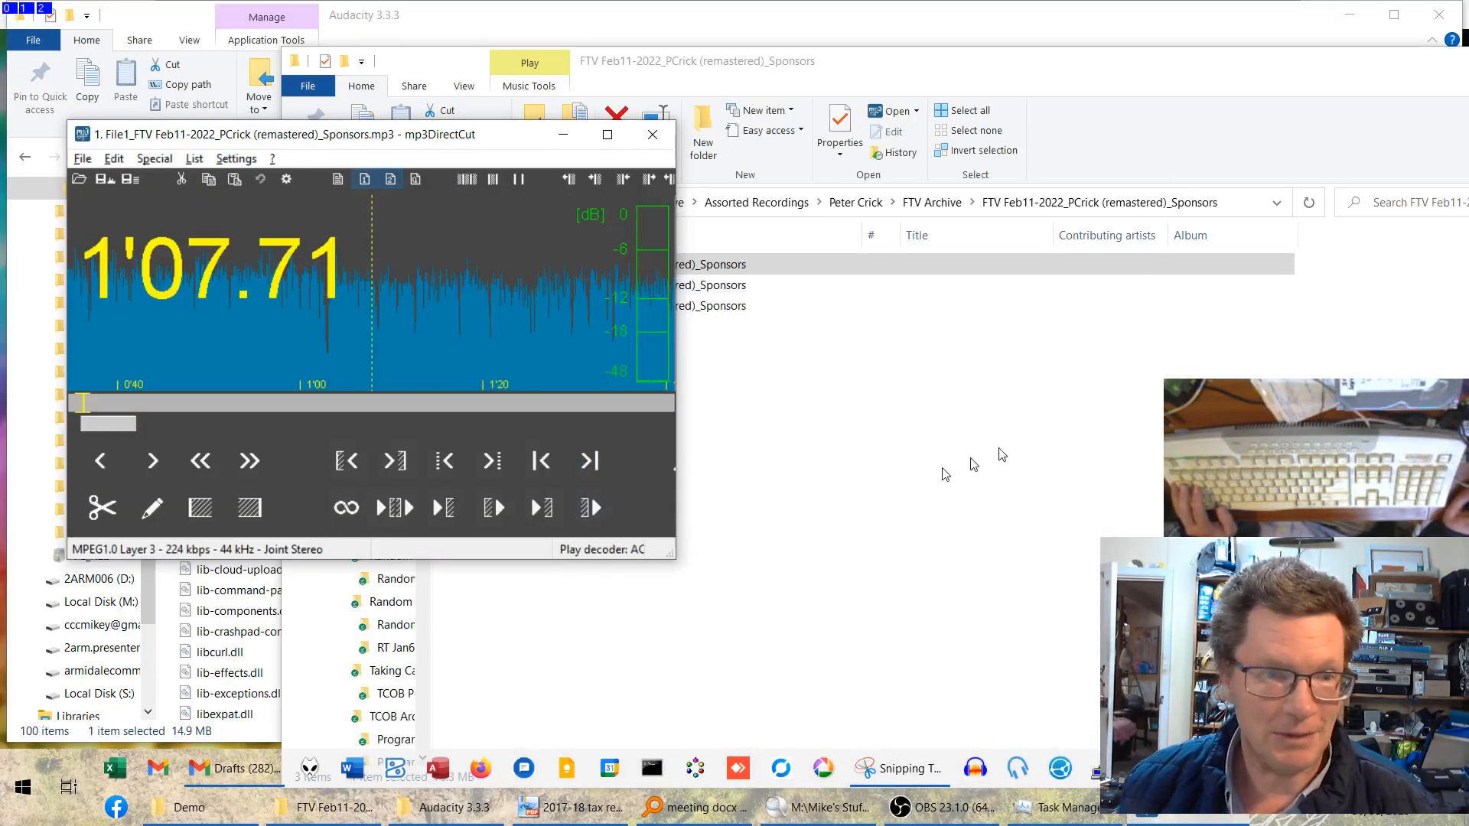
{"action": "mouse_move", "coordinate": [464, 136]}
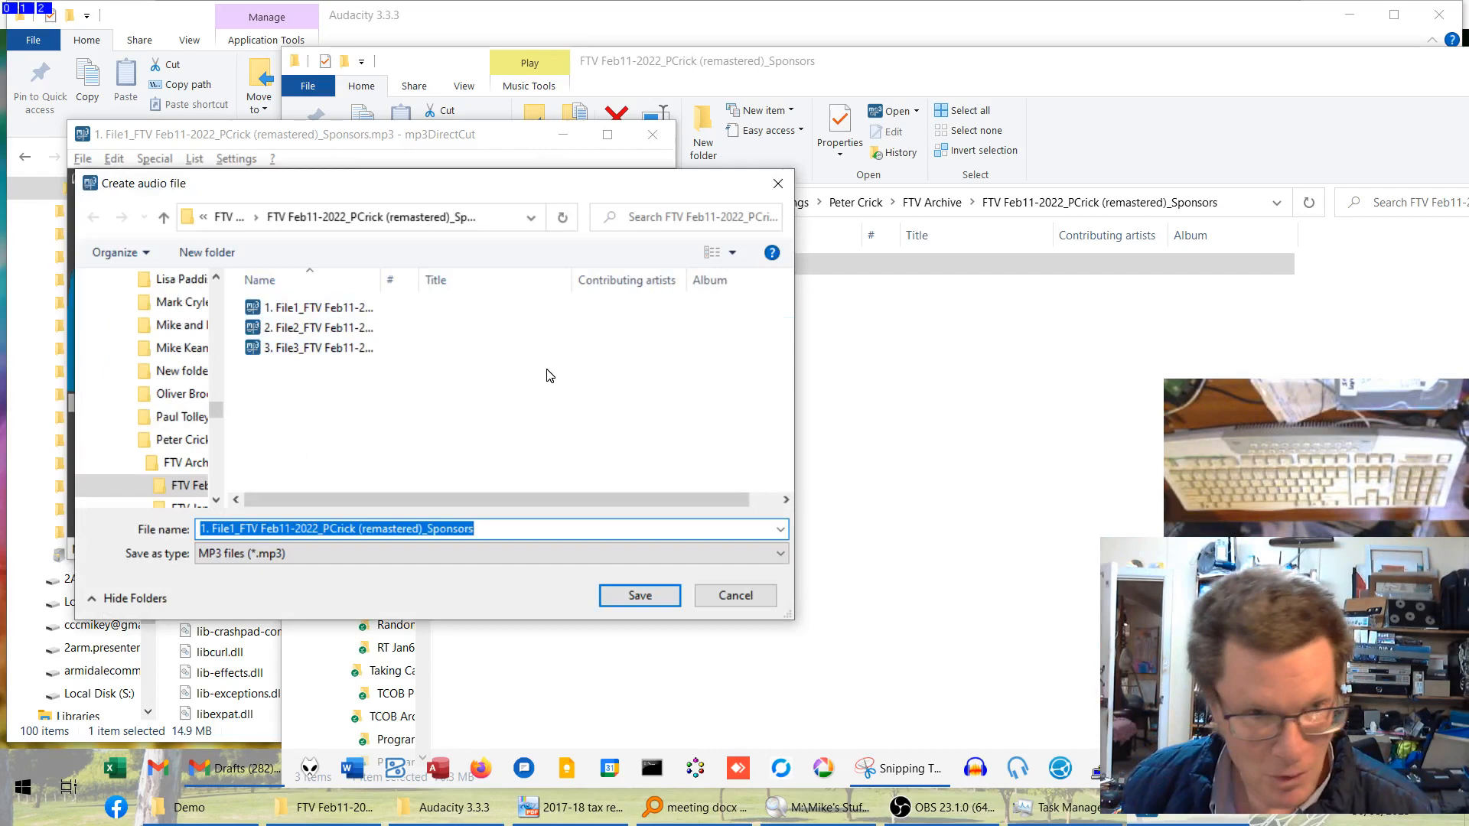
Name the first song 501, save it, and reopen the File menu for the next save.
{"action": "type", "text": "5"}
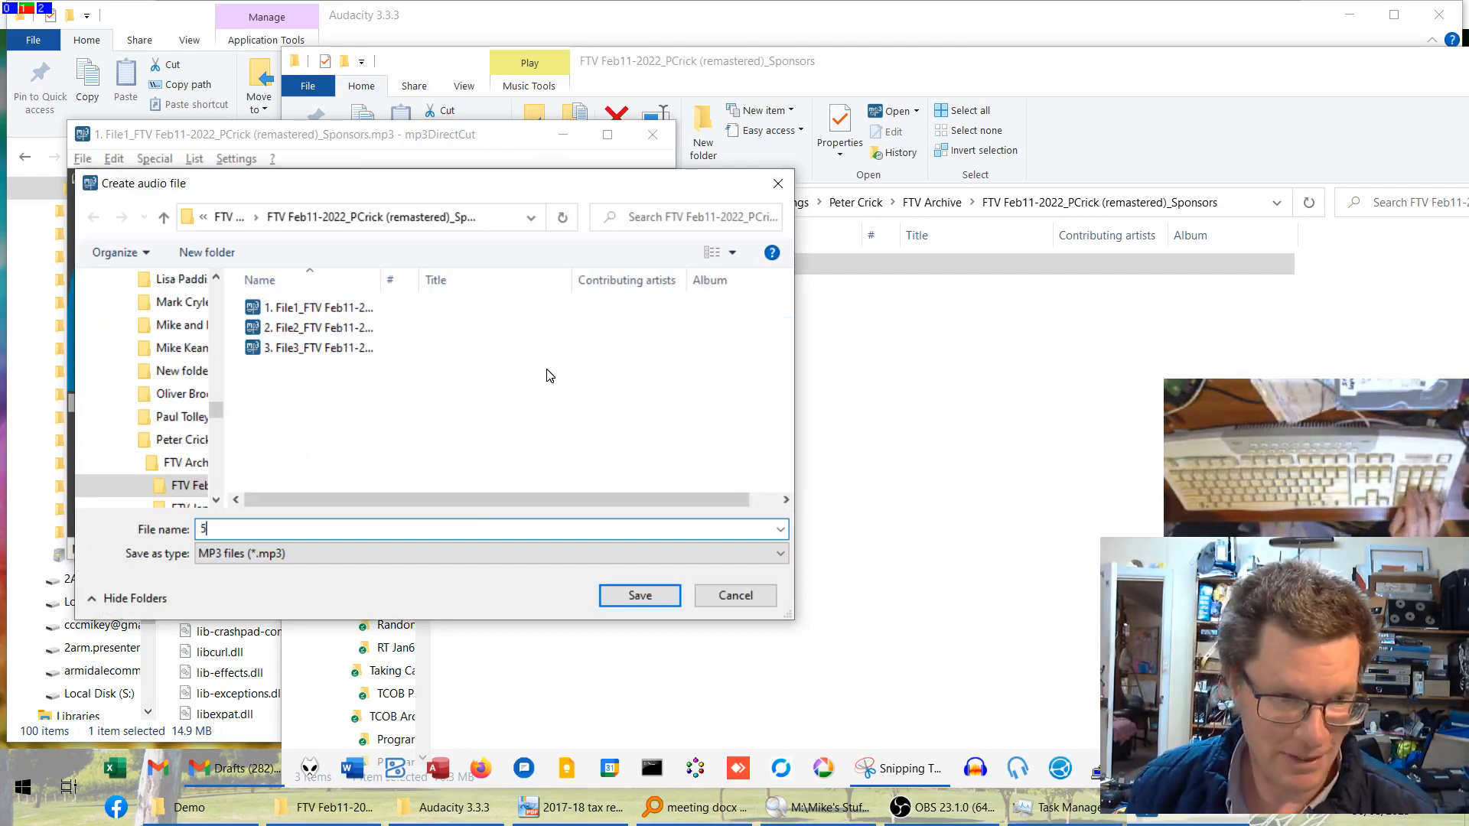
{"action": "type", "text": "01"}
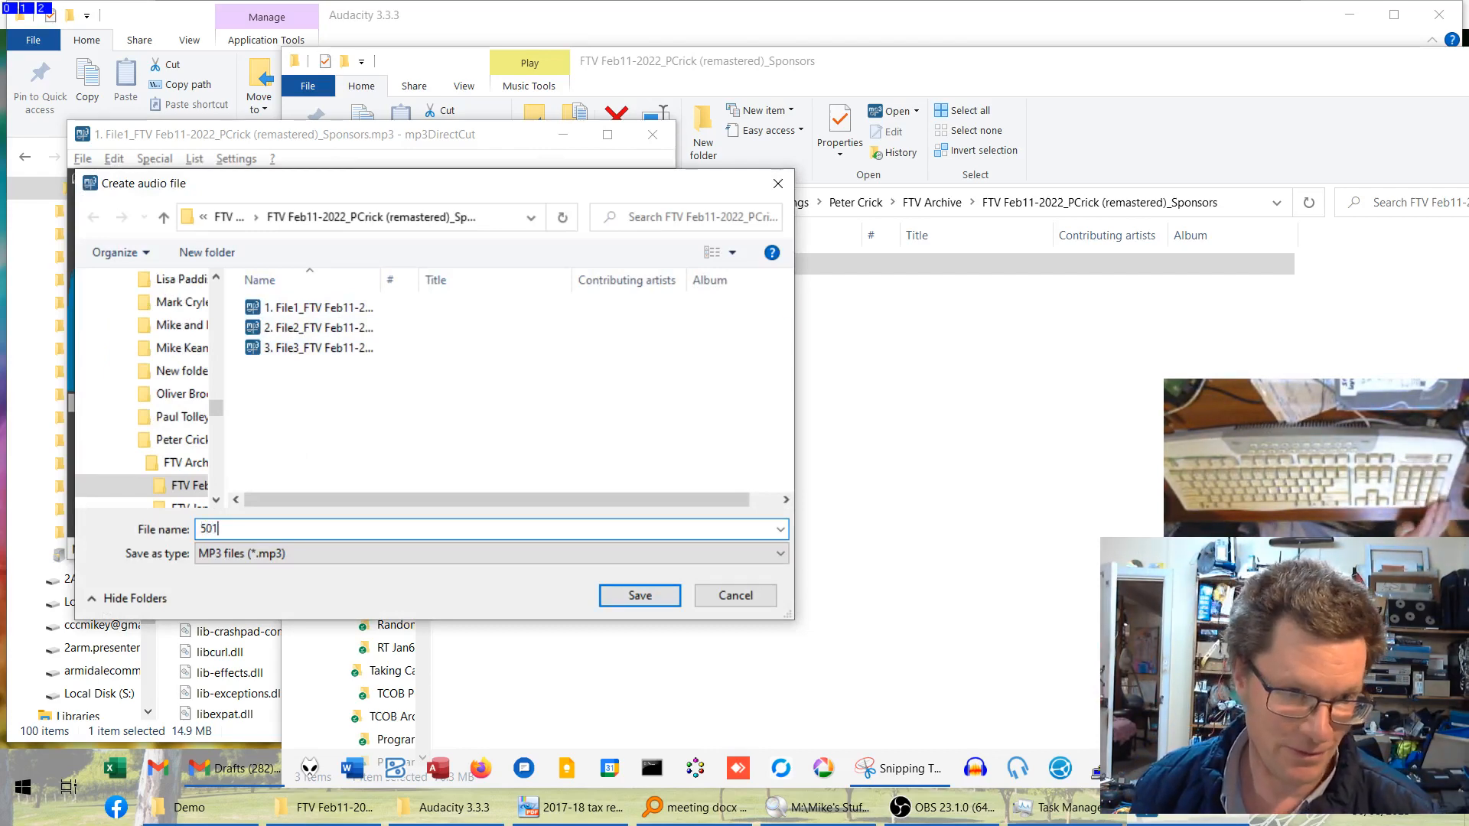
{"action": "left_click", "coordinate": [640, 595]}
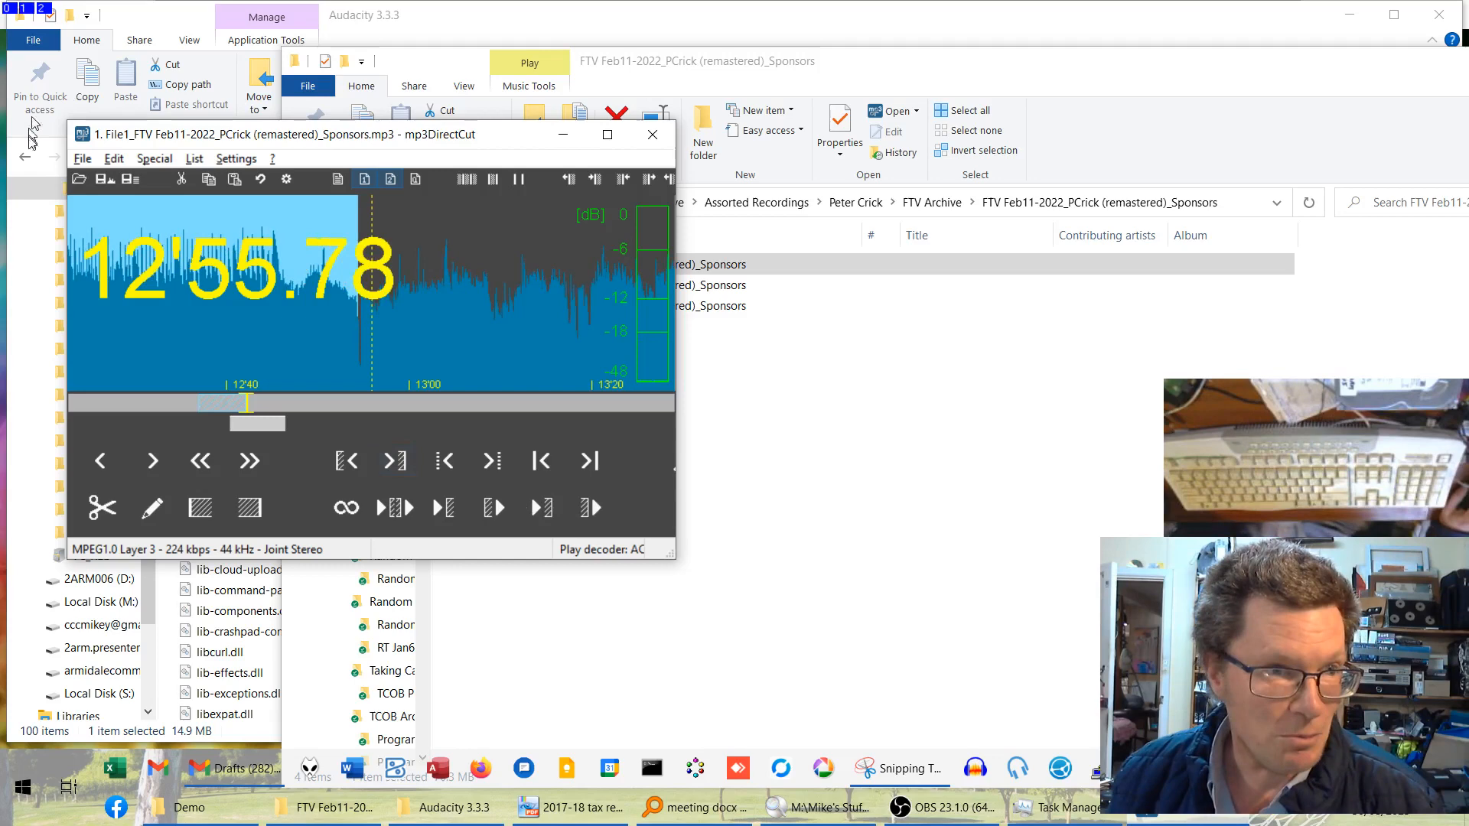
{"action": "left_click", "coordinate": [81, 158]}
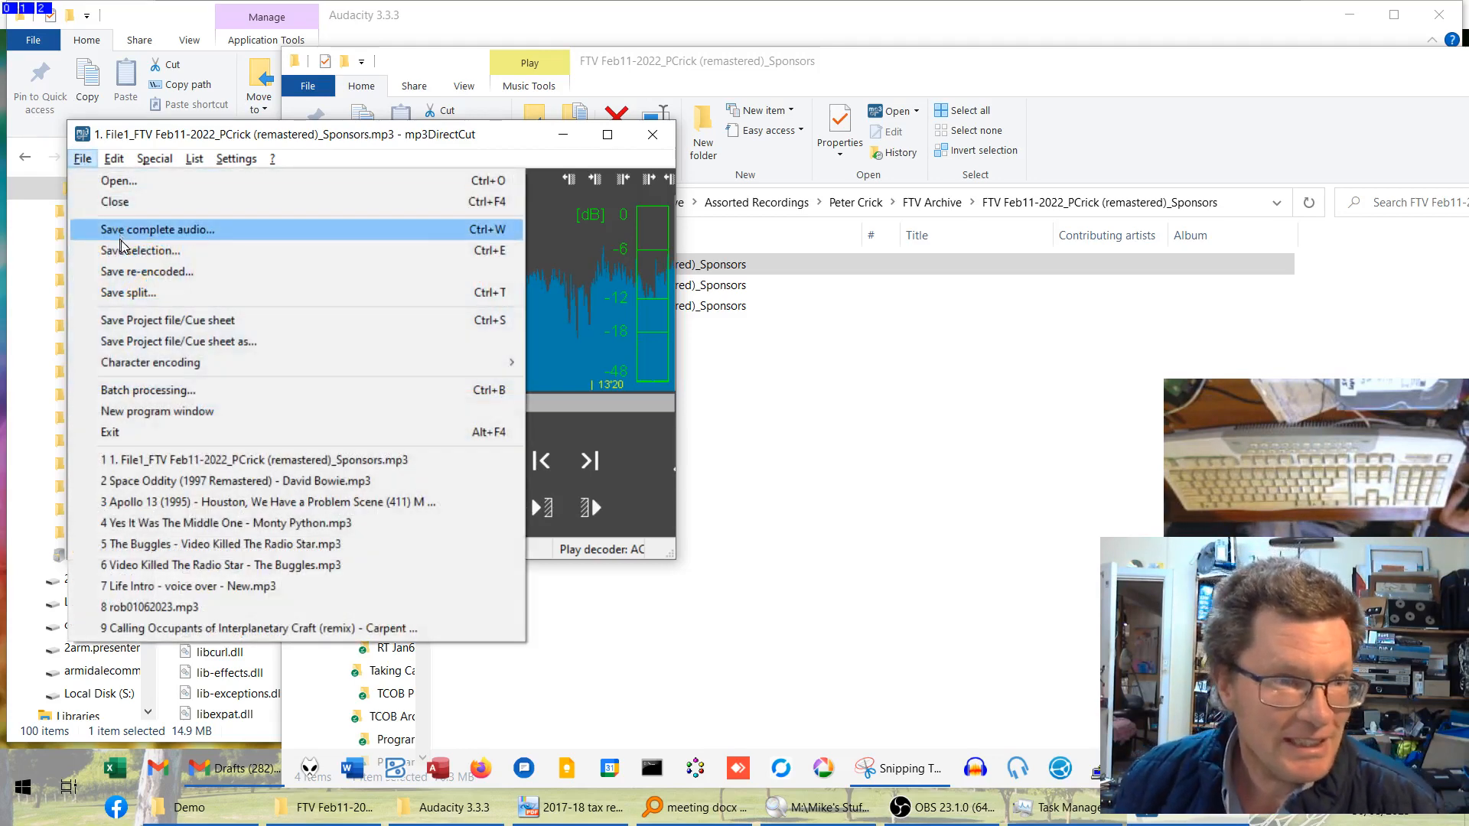
Choose Save selection and mark the second song's range for the 502 file.
{"action": "left_click", "coordinate": [156, 230]}
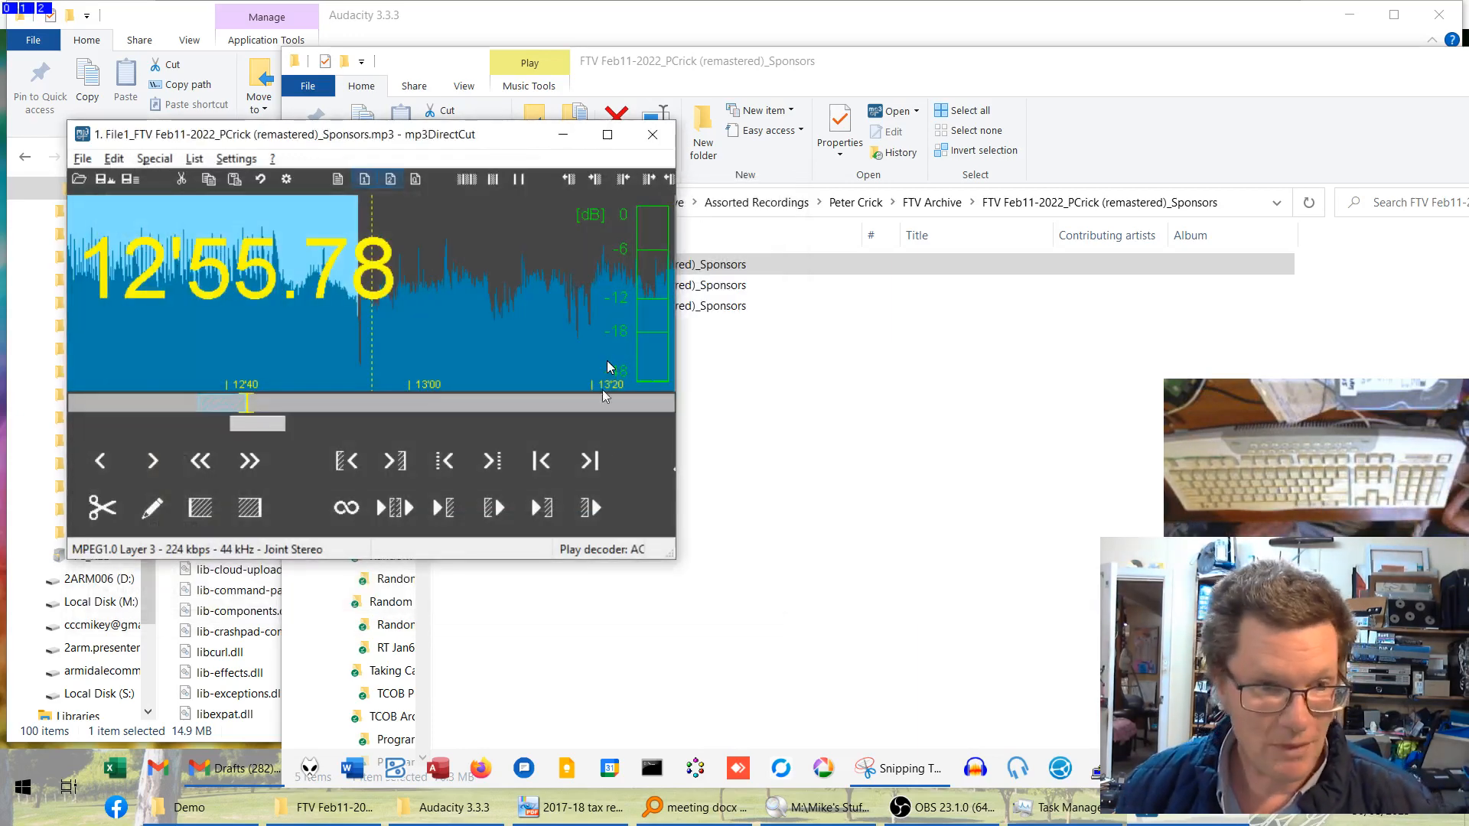
{"action": "left_click", "coordinate": [395, 461]}
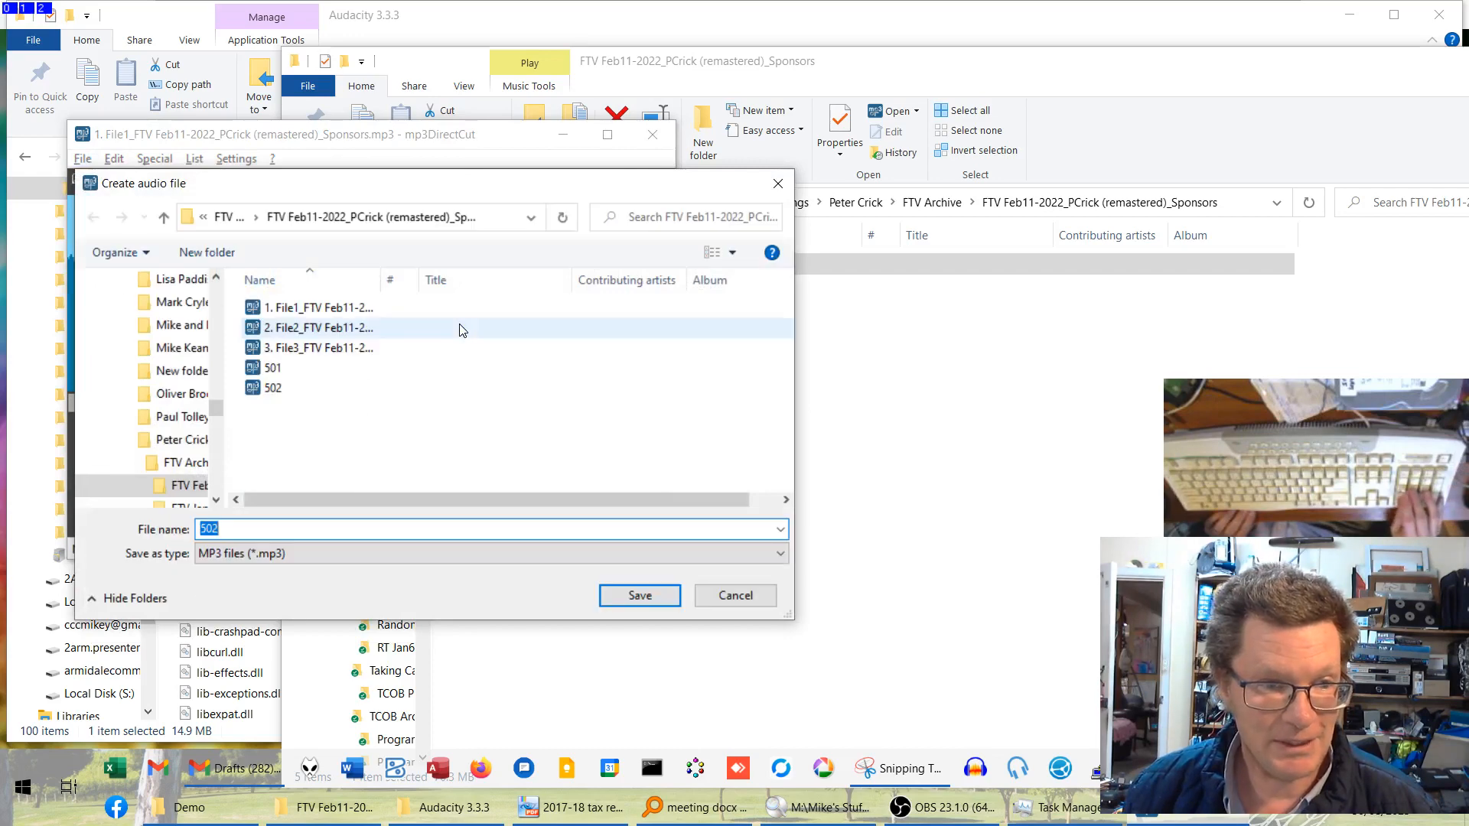
Confirm the 502 save and return to the waveform at about 17'13".
{"action": "left_click", "coordinate": [640, 596]}
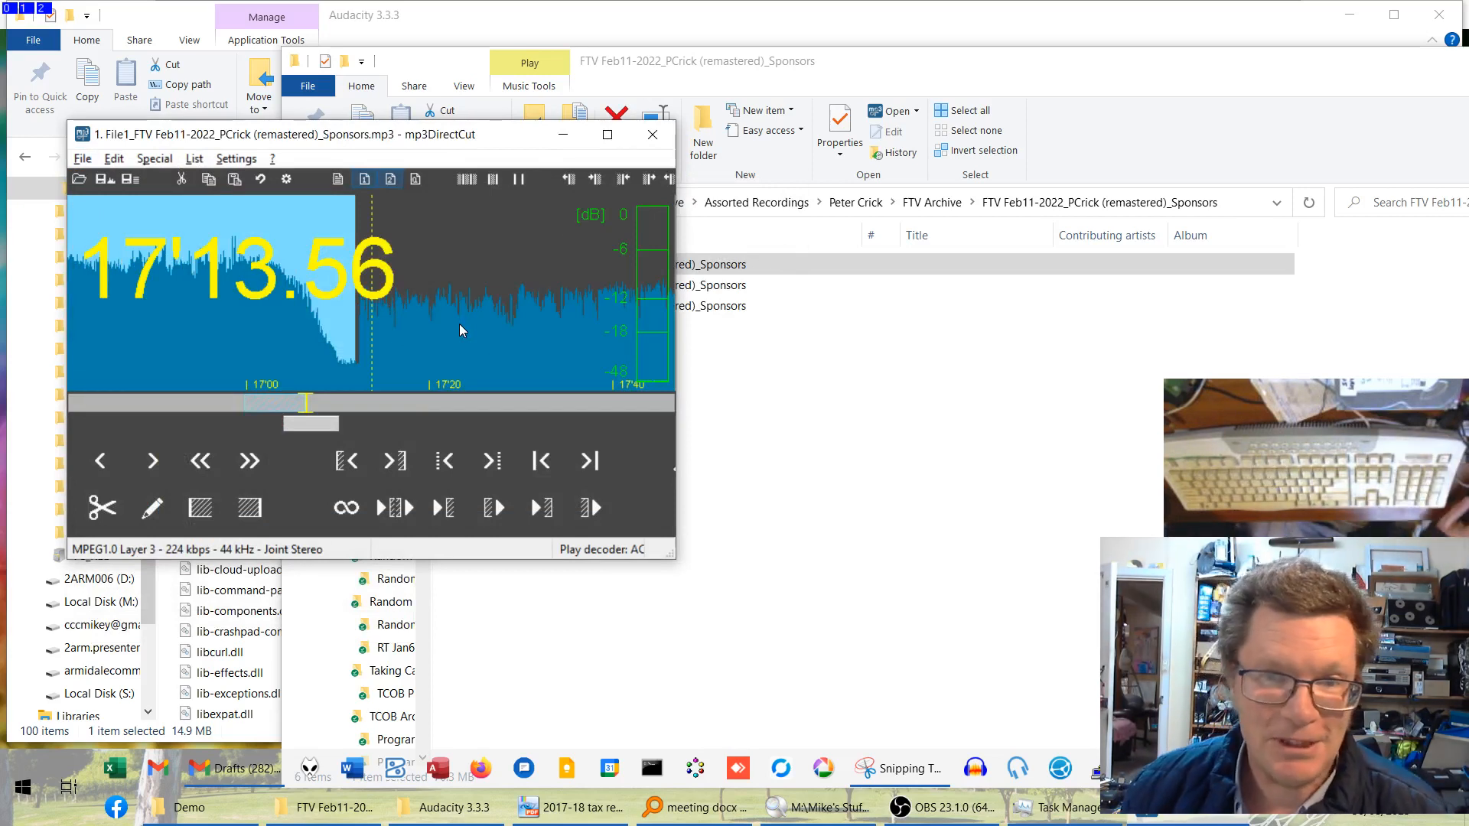
{"action": "left_click", "coordinate": [768, 284]}
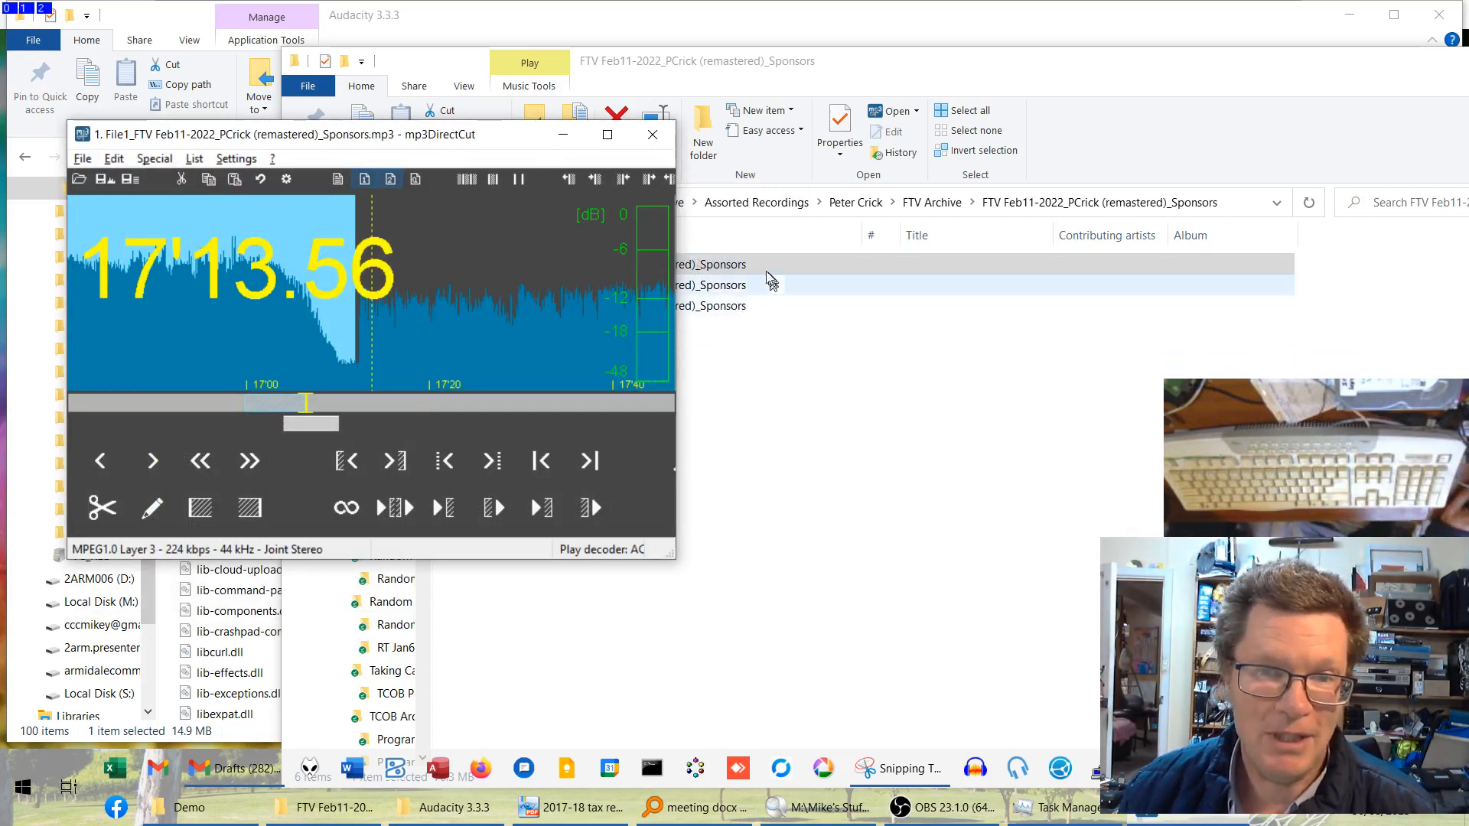